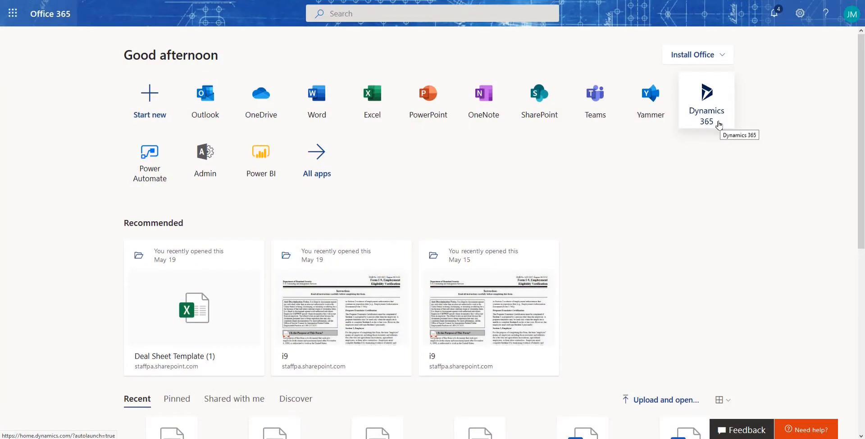
{"action": "mouse_move", "coordinate": [607, 147]}
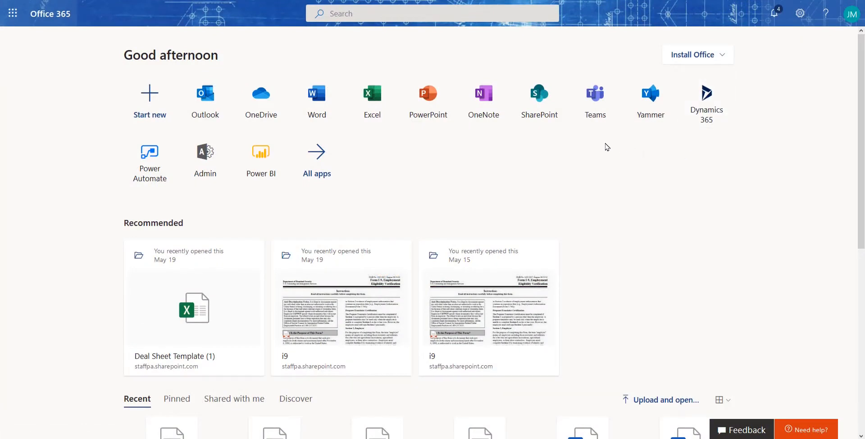